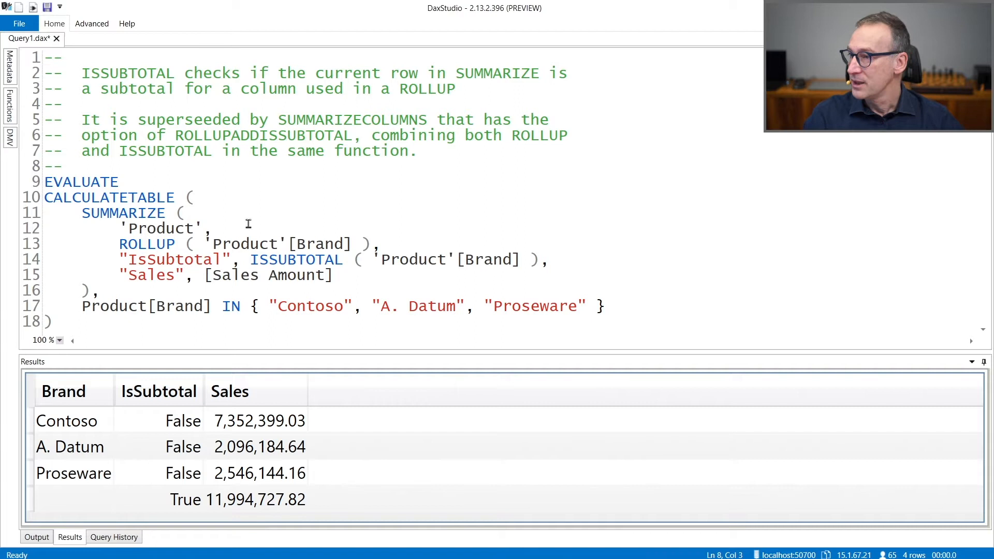
left_click(130, 213)
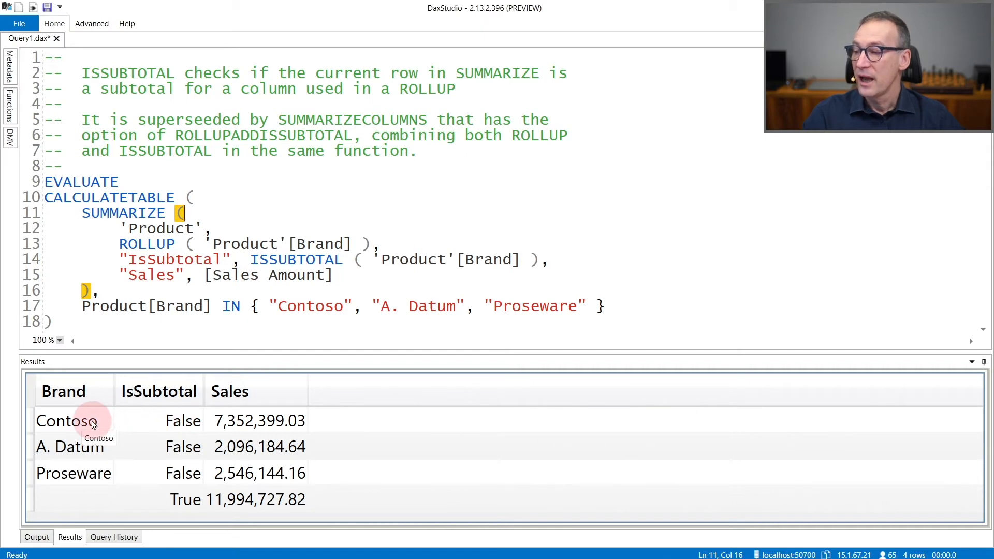
mouse_move(416, 306)
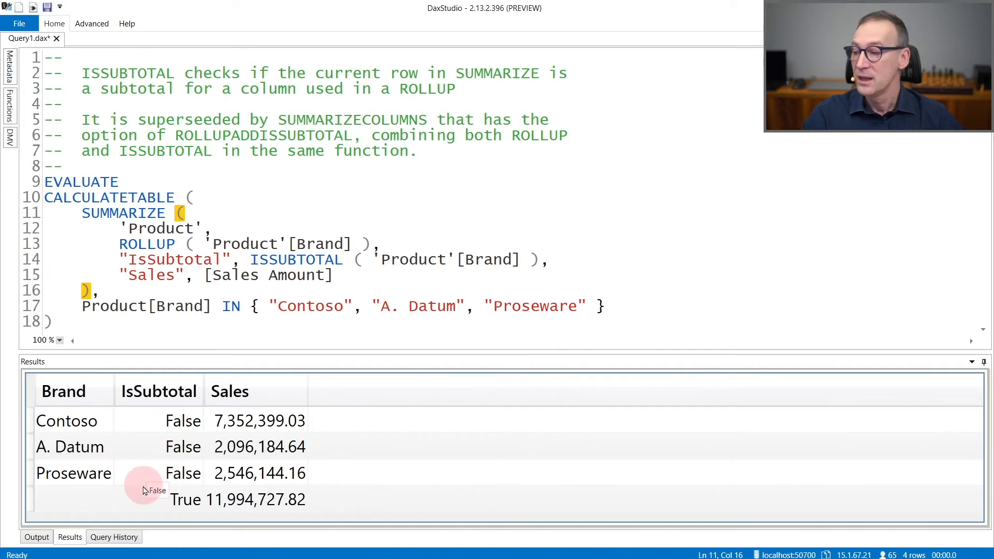
mouse_move(84, 503)
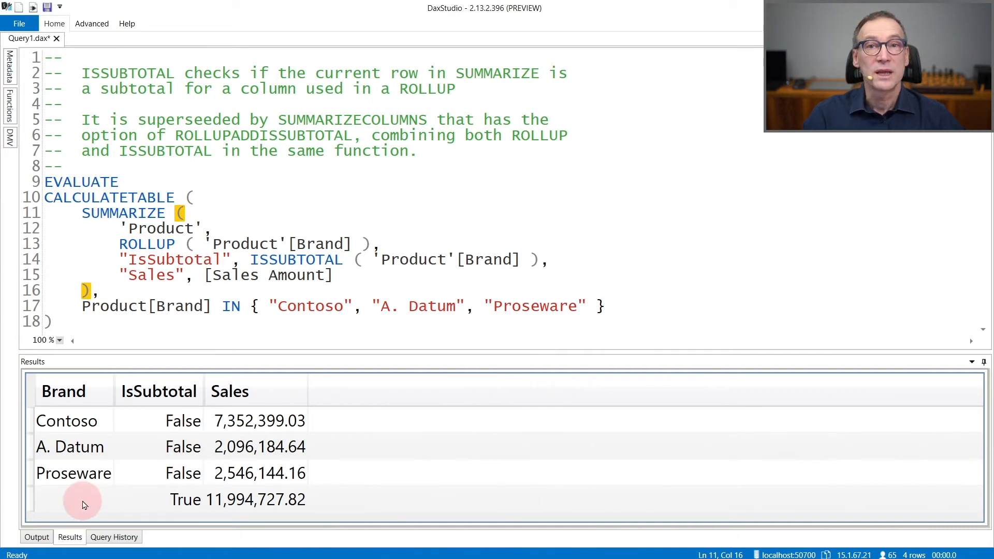